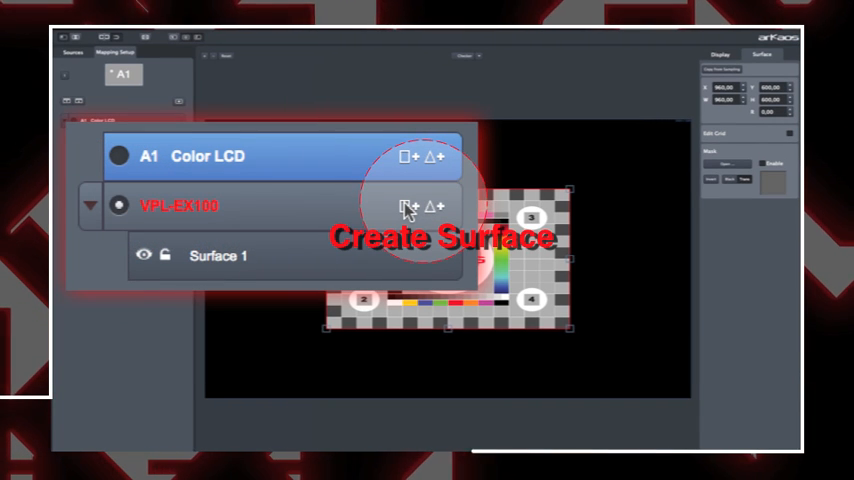
Add a new surface to the output and enable grid editing to deform it
left_click(410, 206)
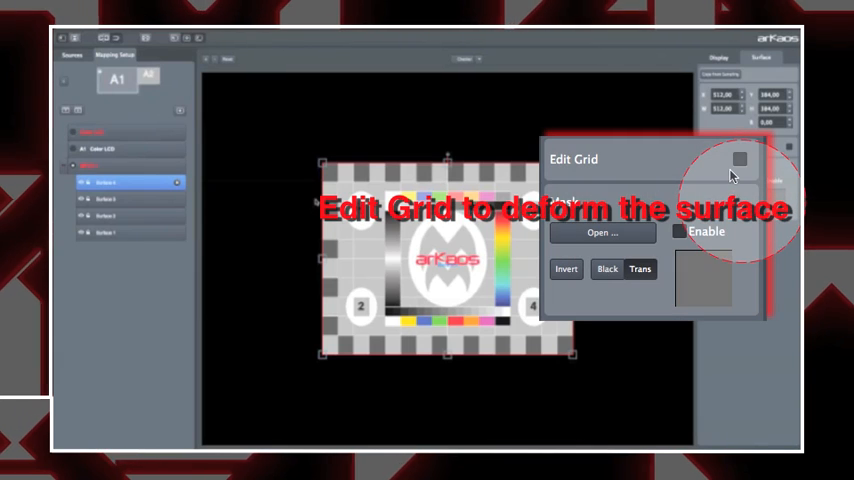
left_click(740, 160)
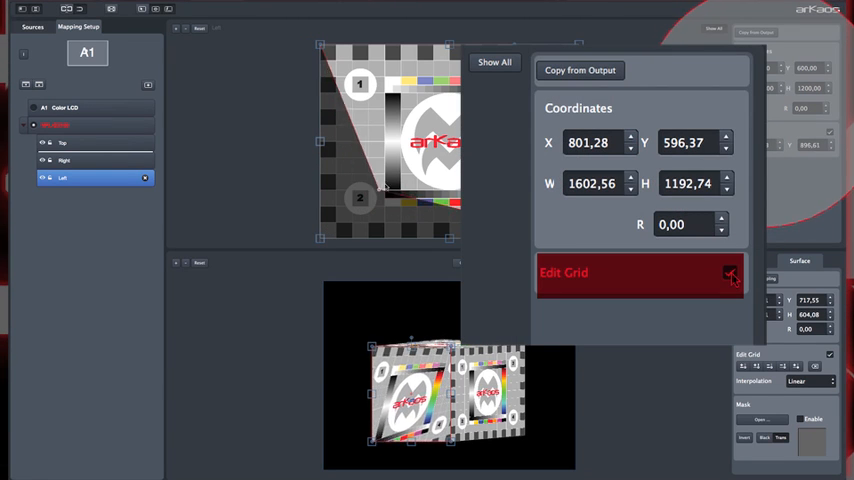
Select the Right surface and crop its input to the right-hand area of the test pattern
left_click(730, 276)
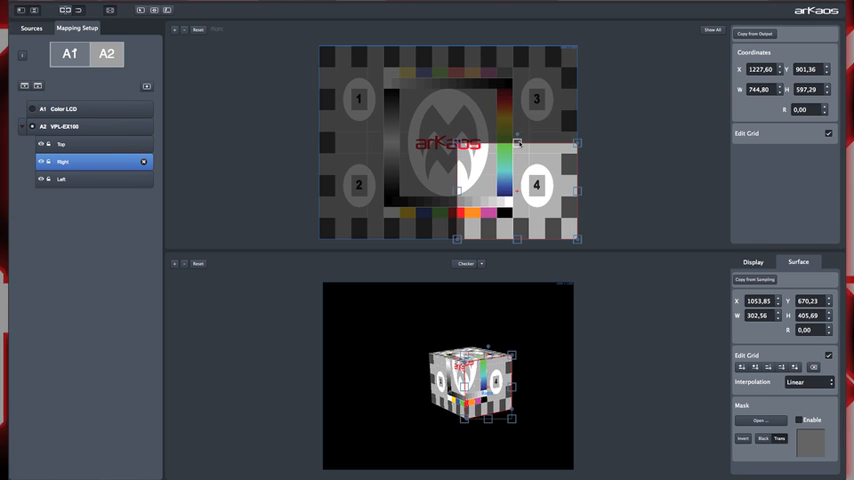
left_click_drag(516, 148, 516, 138)
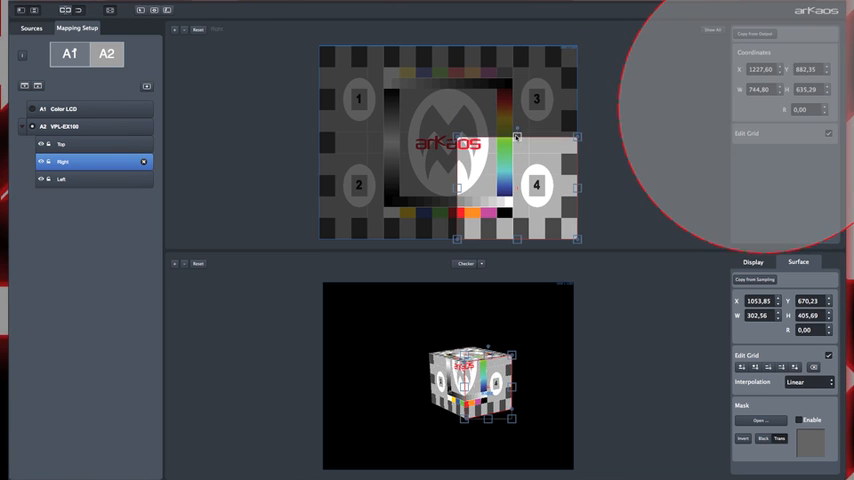